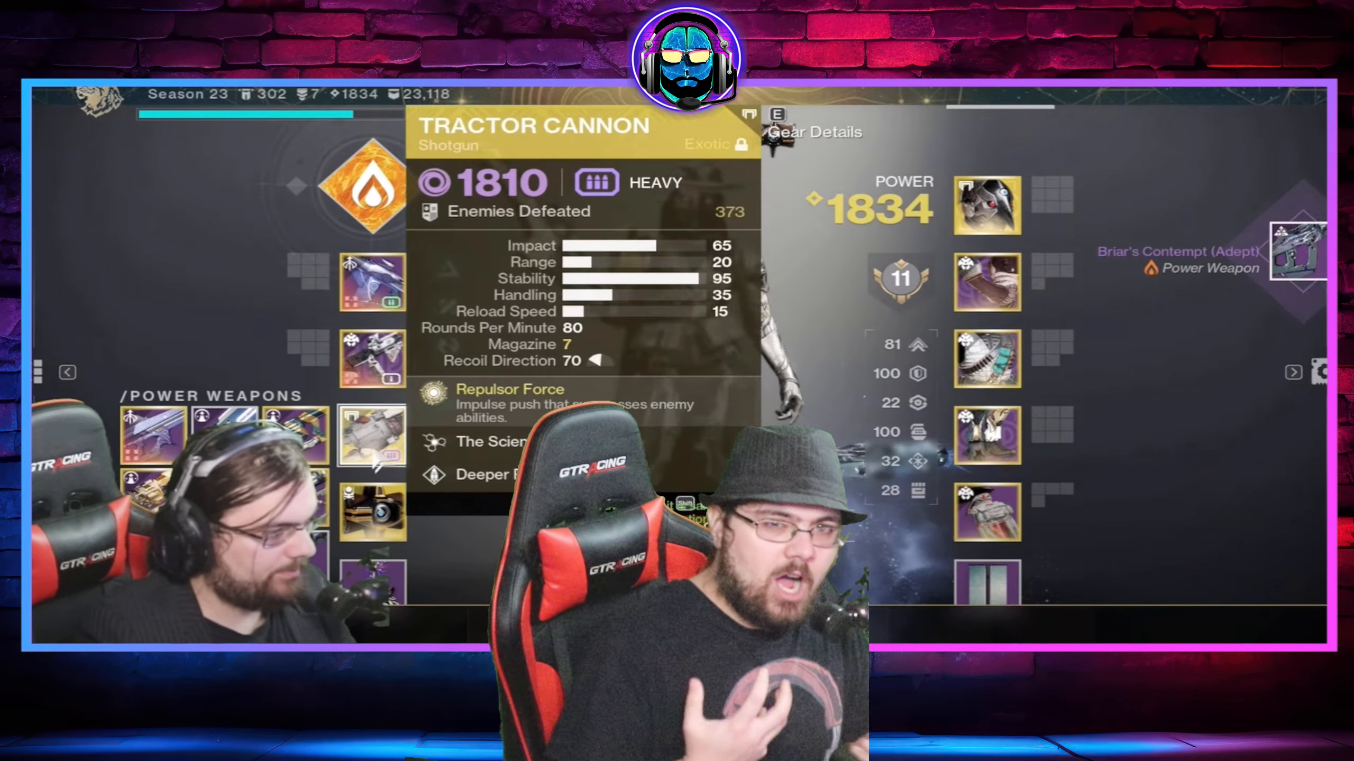
- Show the Character gear screen with Power 1832 and recent drops like Resonant Fury Vest
click(1299, 250)
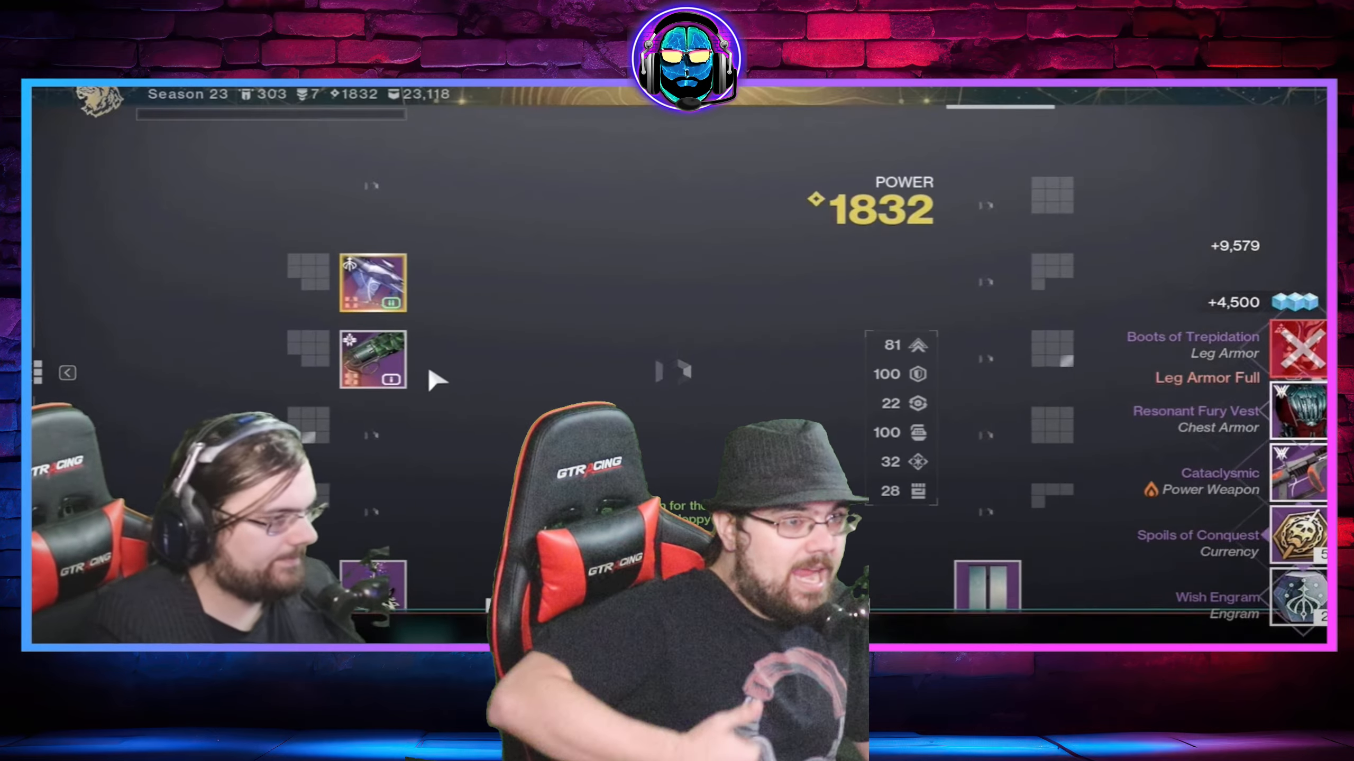
- Inspect the Koraxis's Distress (Adept) grenade launcher to view its Paracausal Affinity trait
click(1299, 466)
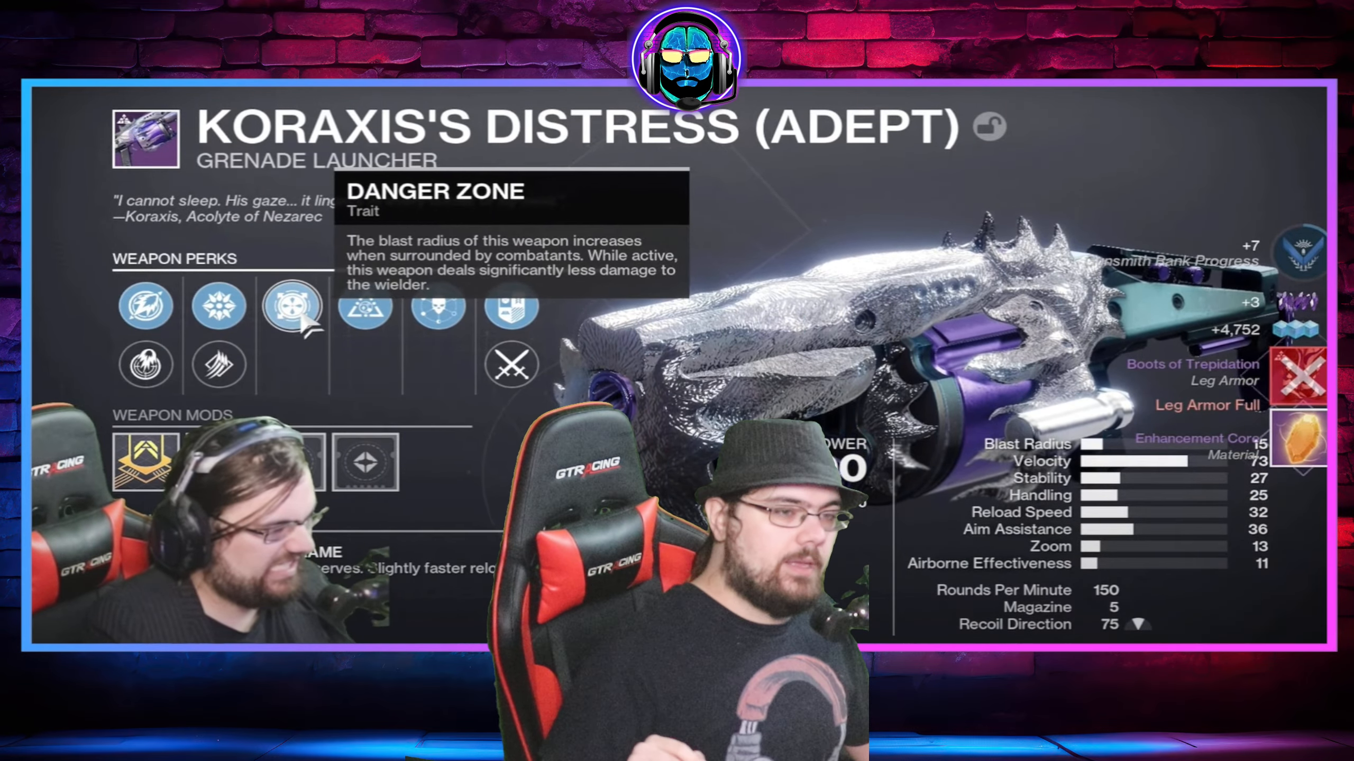
mouse_move(363, 306)
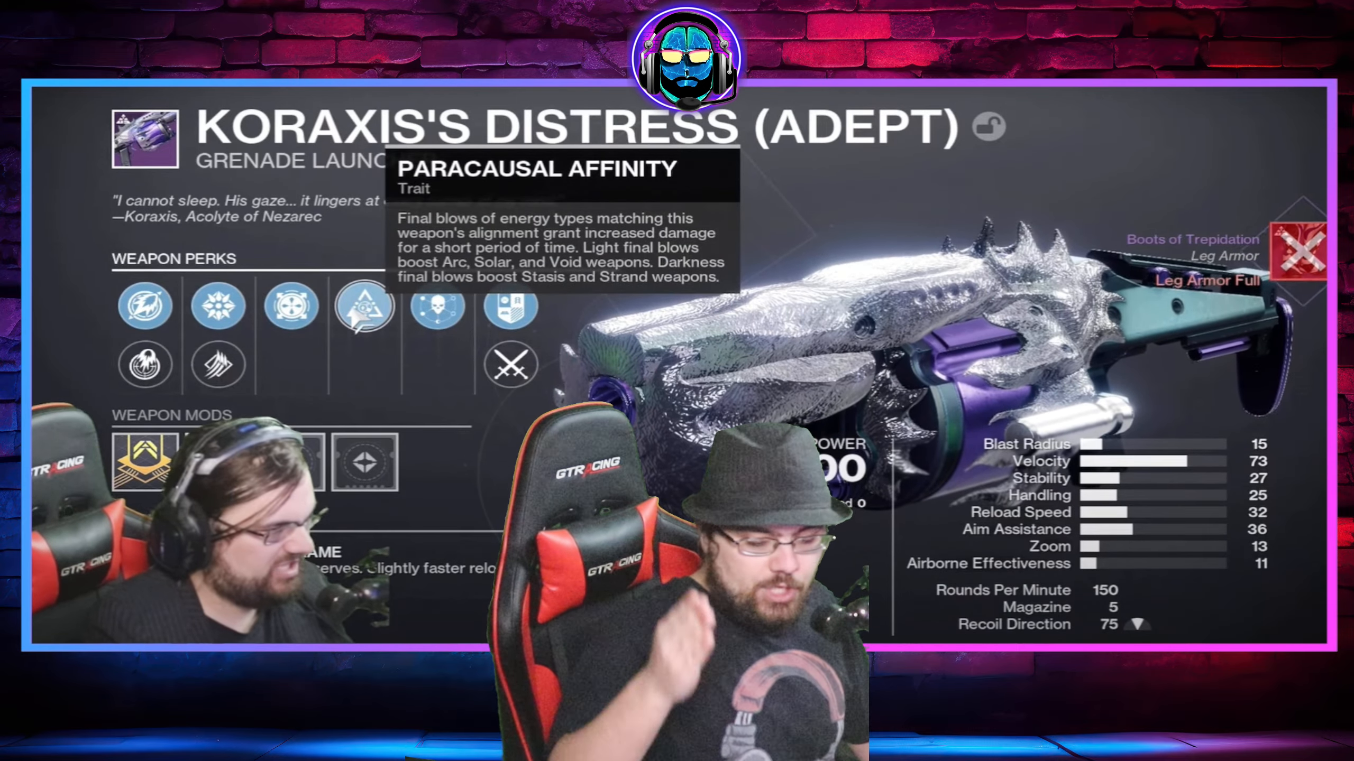
mouse_move(509, 362)
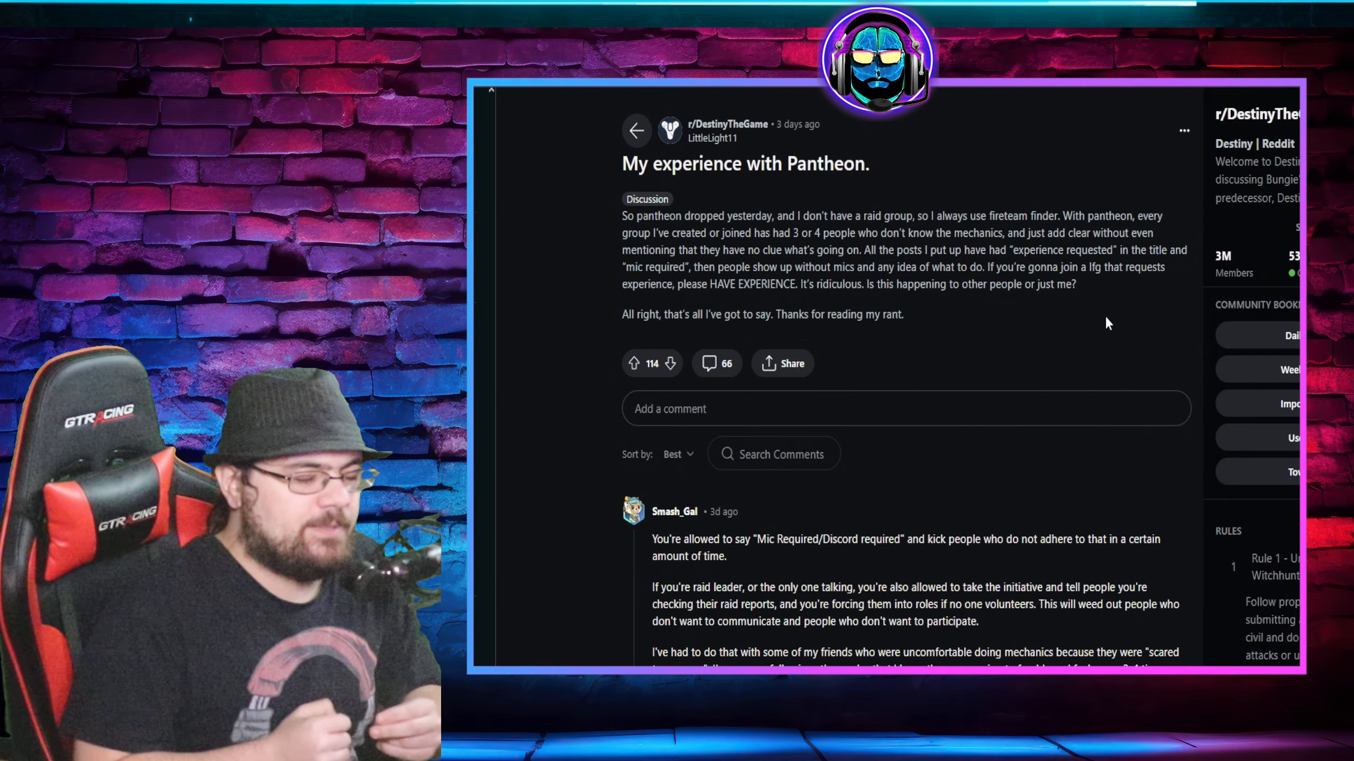
scroll(down, 3)
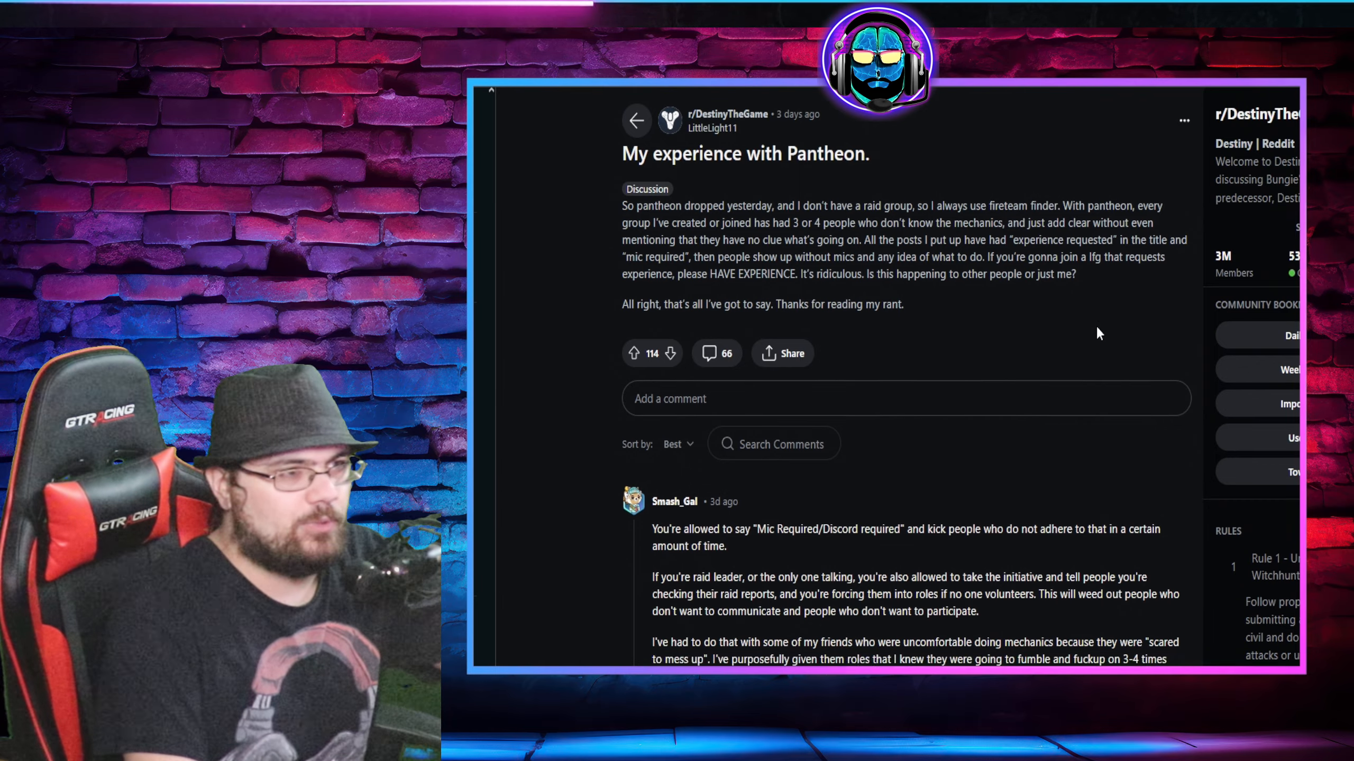
scroll(down, 3)
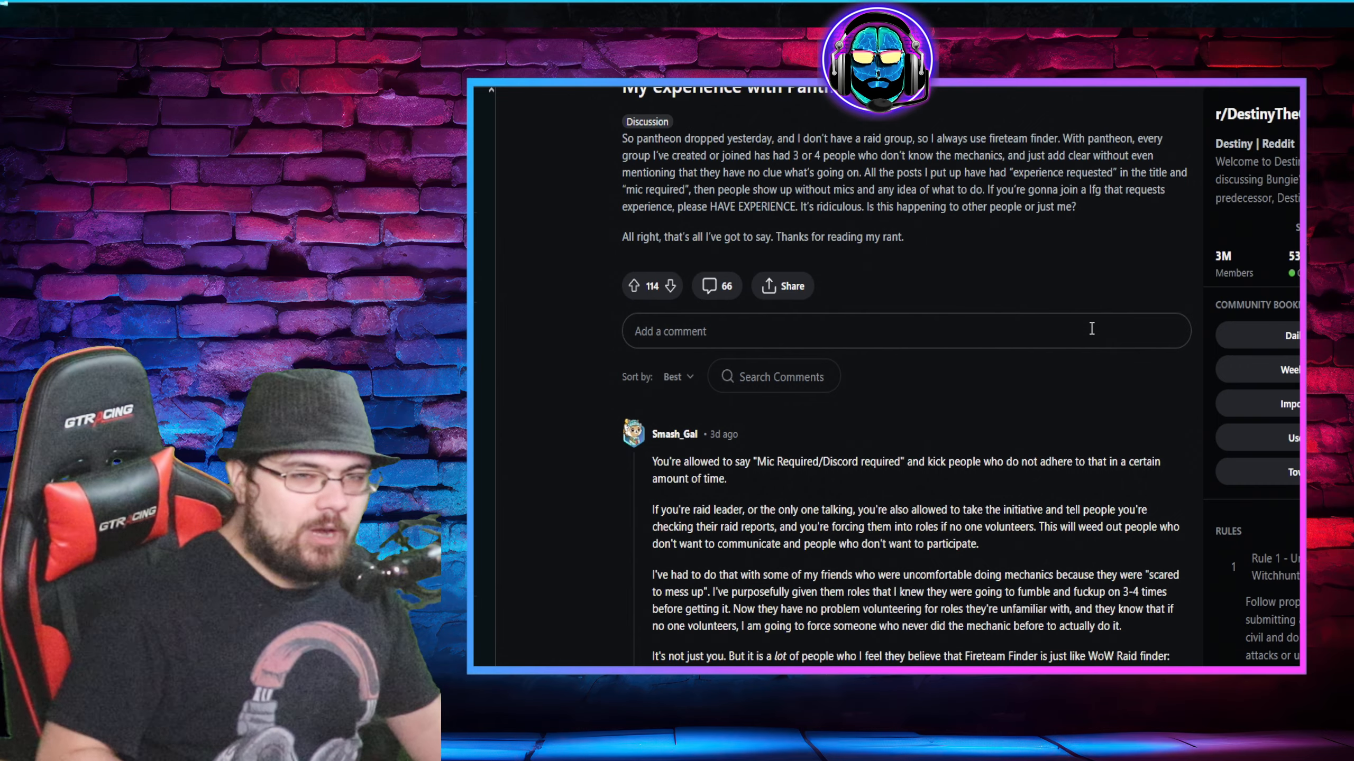
- Scroll the Pantheon thread down to Smash_Gal's King's Fall and Root of Nightmares replies
scroll(down, 3)
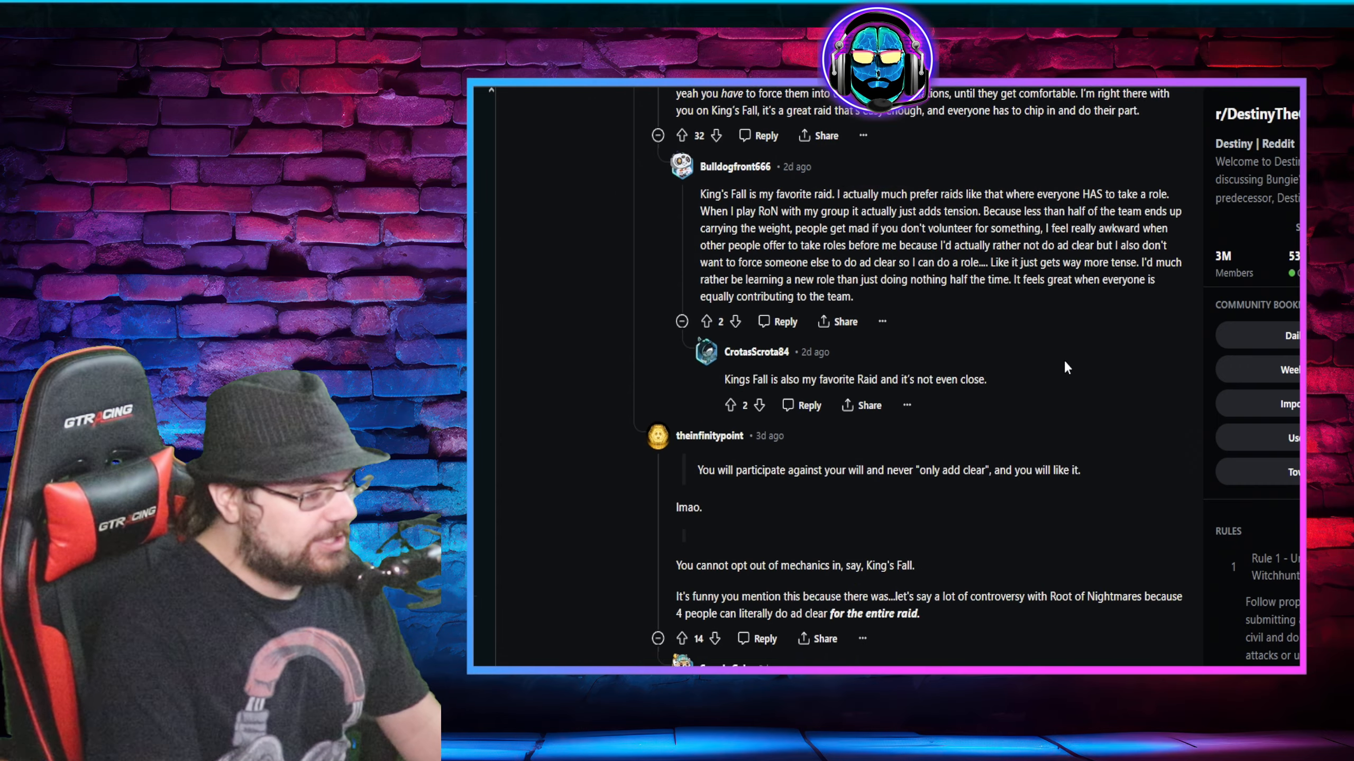
scroll(down, 3)
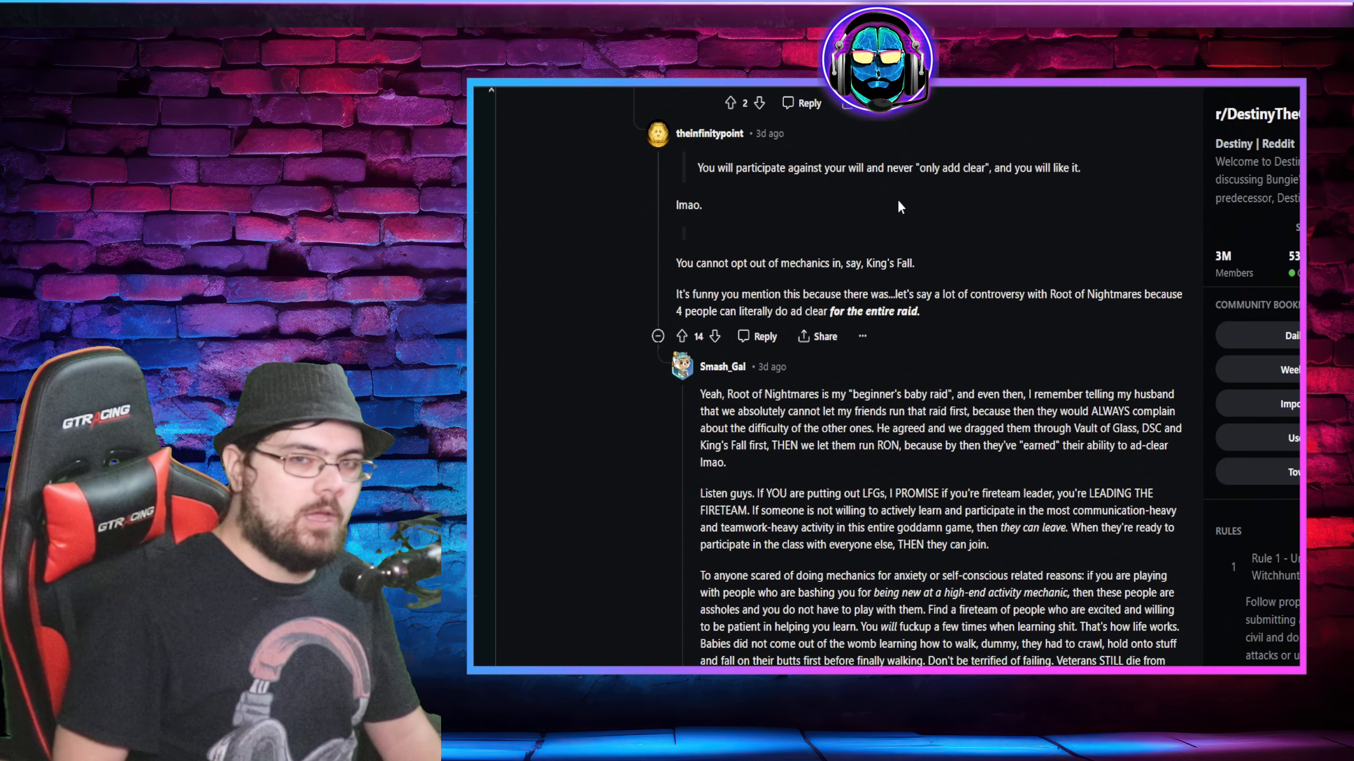
scroll(down, 3)
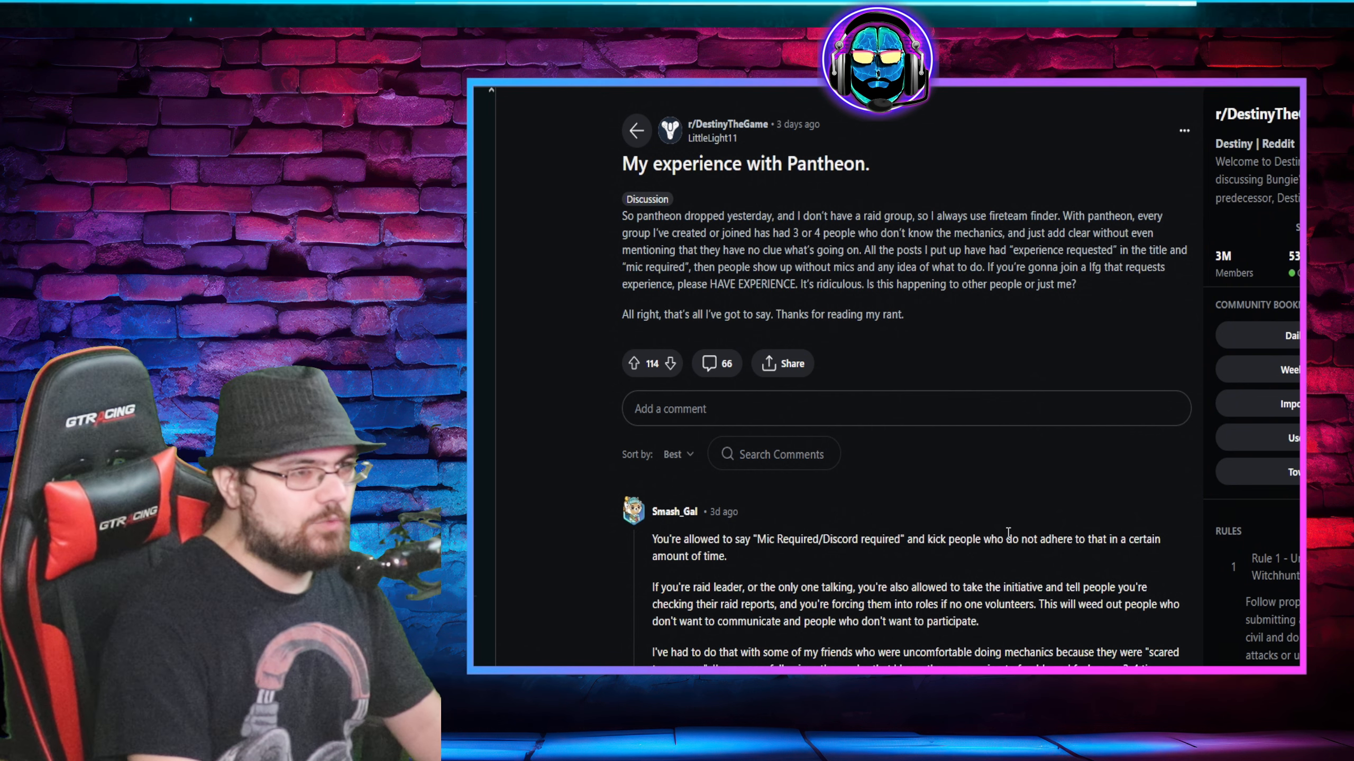
mouse_move(984, 353)
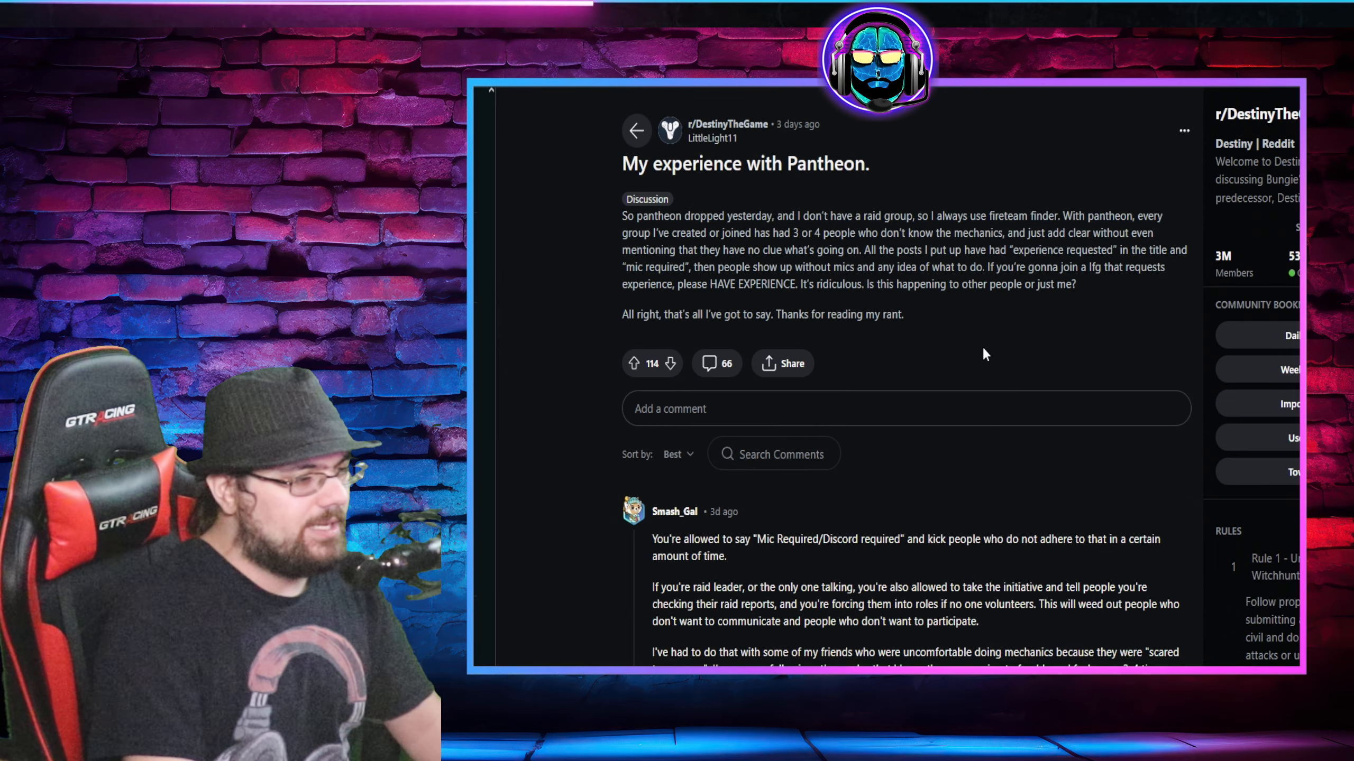